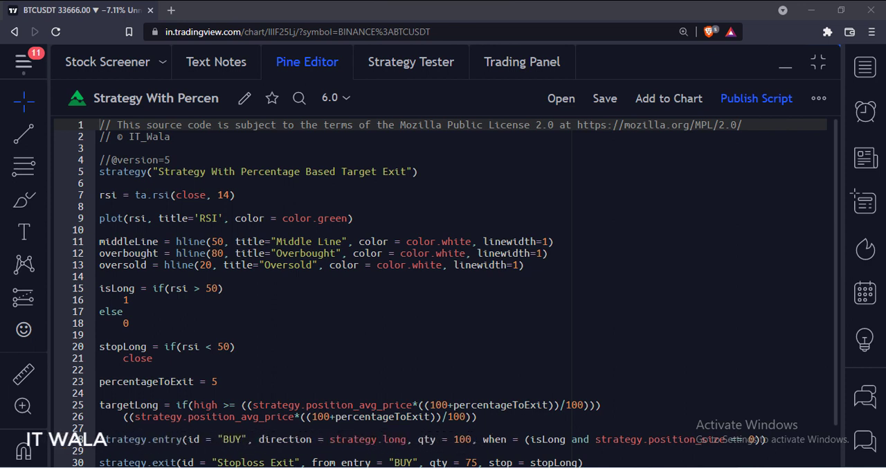
- Inspect the Stoploss Exit marker on BTCUSDT and bring up the Strategy Tester Overview
{"action": "left_click", "coordinate": [277, 171]}
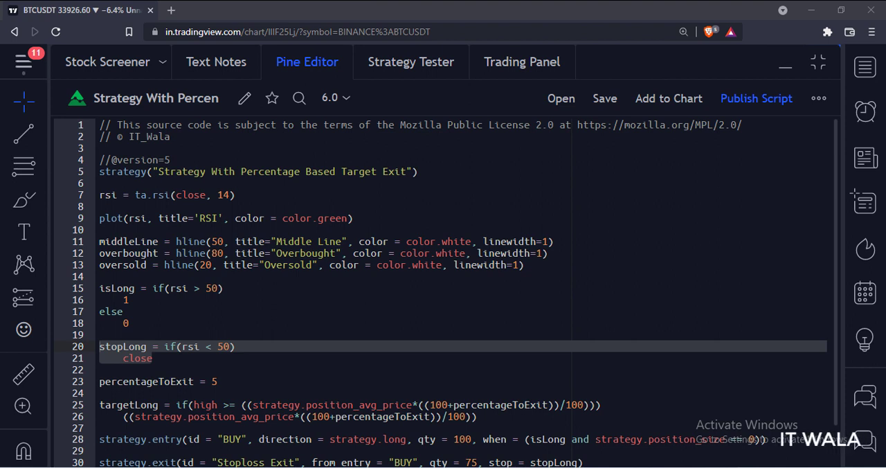
{"action": "scroll", "scroll_direction": "down", "scroll_amount": 3}
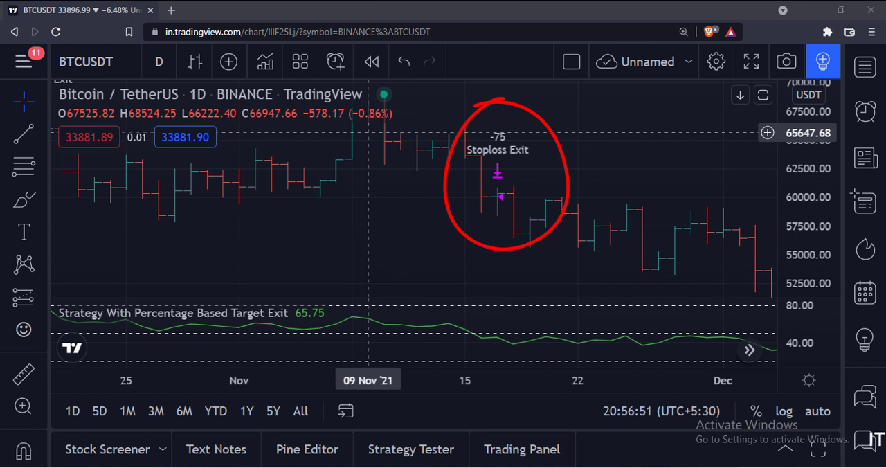
{"action": "left_click", "coordinate": [410, 449]}
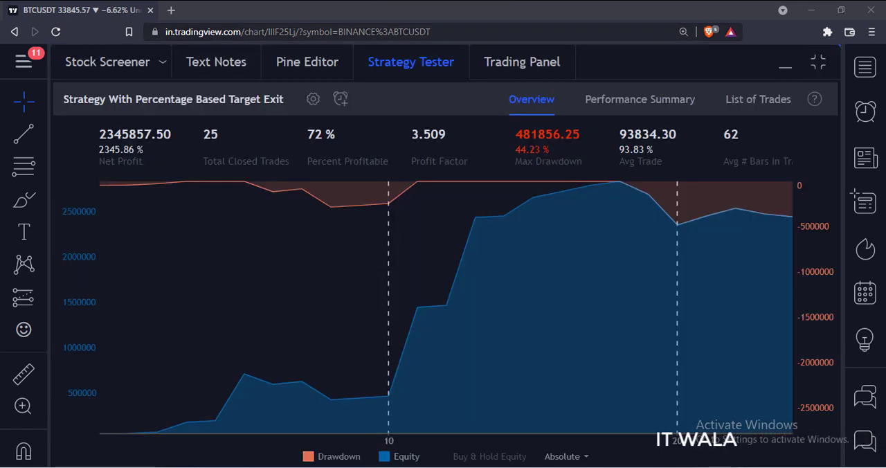